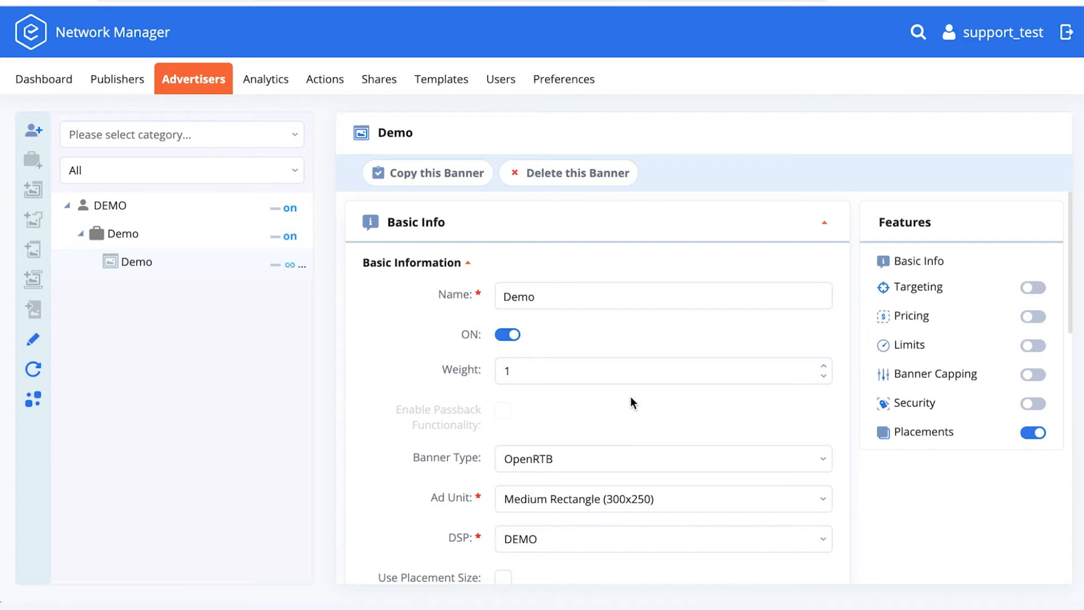
pyautogui.moveTo(135, 216)
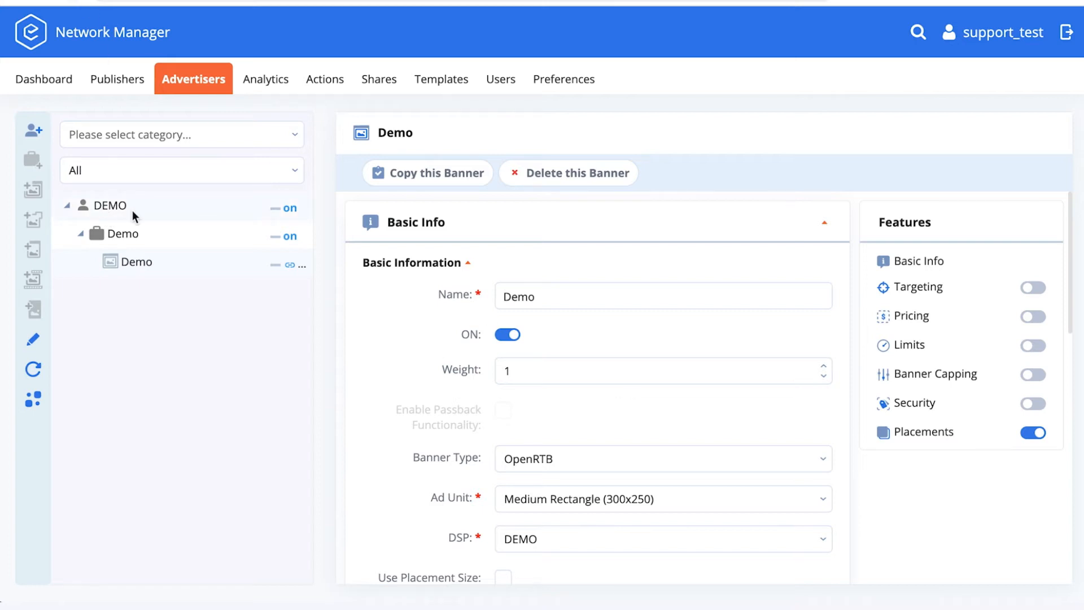
pyautogui.moveTo(136, 262)
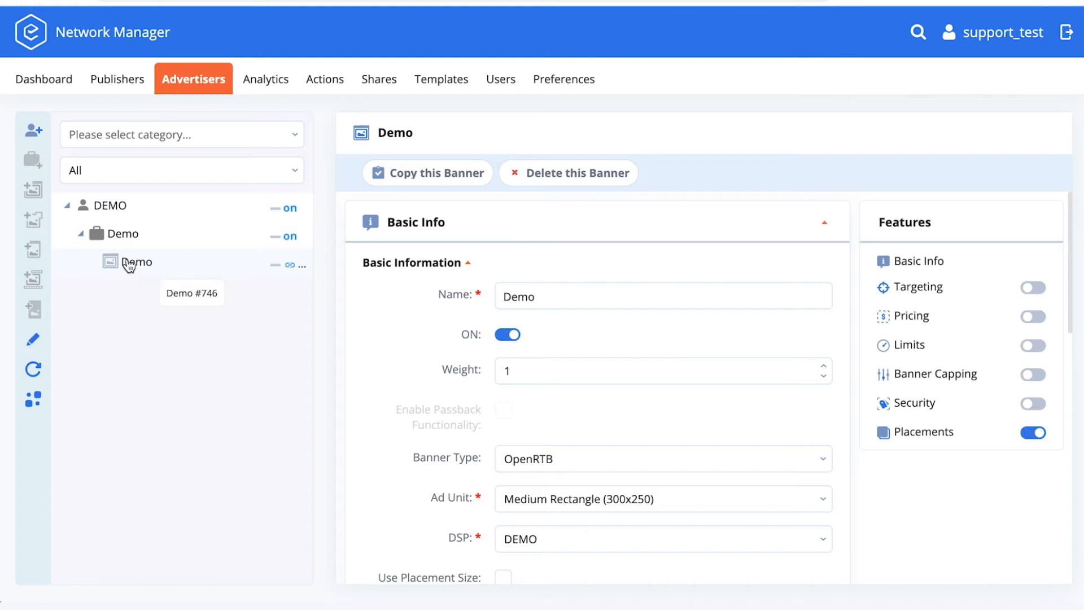
pyautogui.moveTo(163, 270)
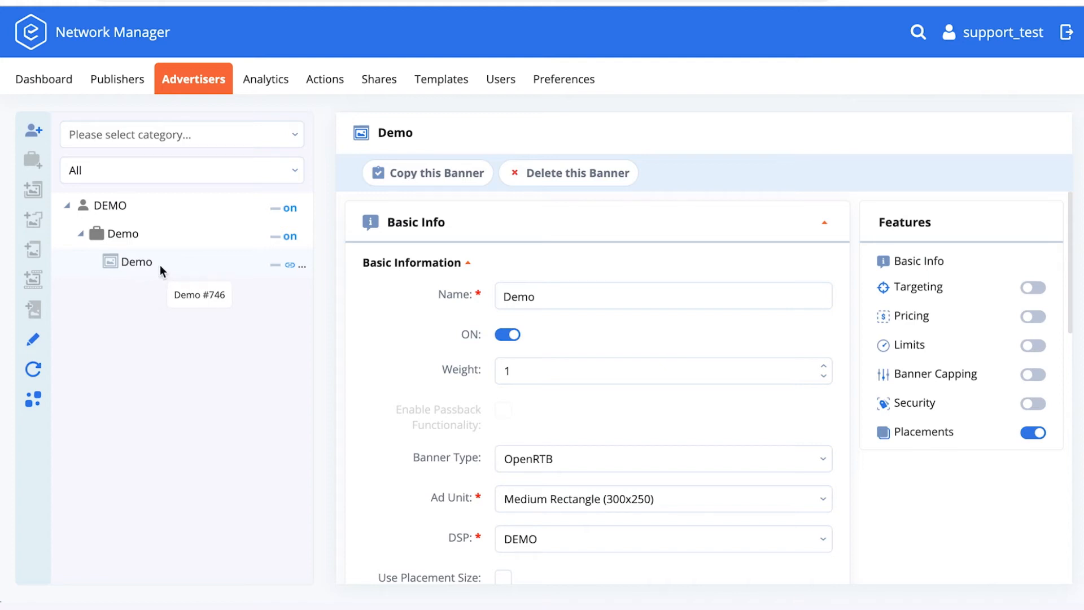
# - Open the Demo banner's DSP dropdown in Basic Info, showing DEMO as the only option
pyautogui.scroll(-3)
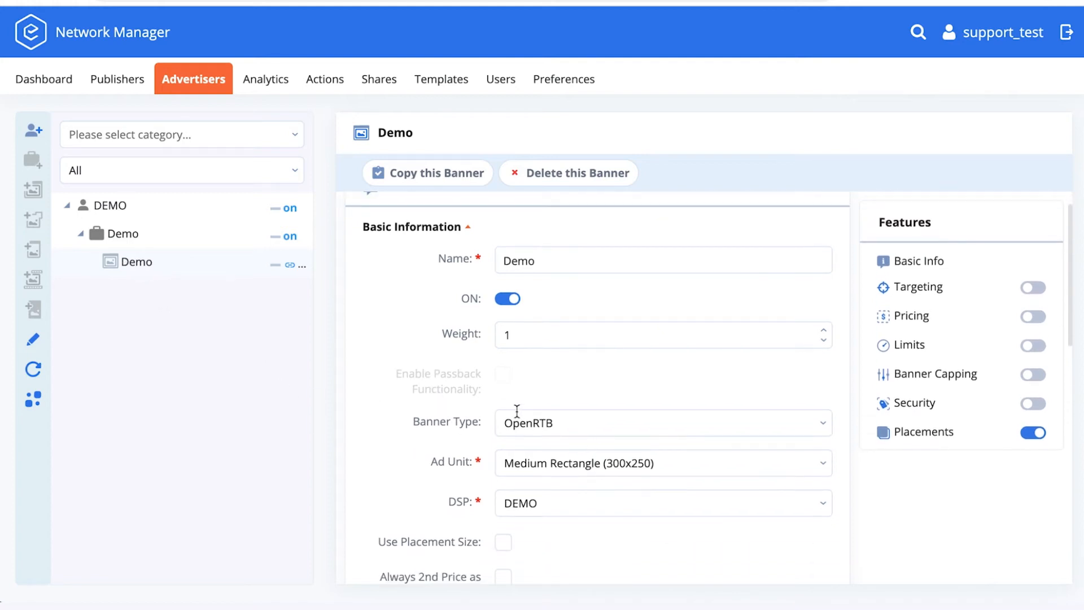
pyautogui.scroll(-3)
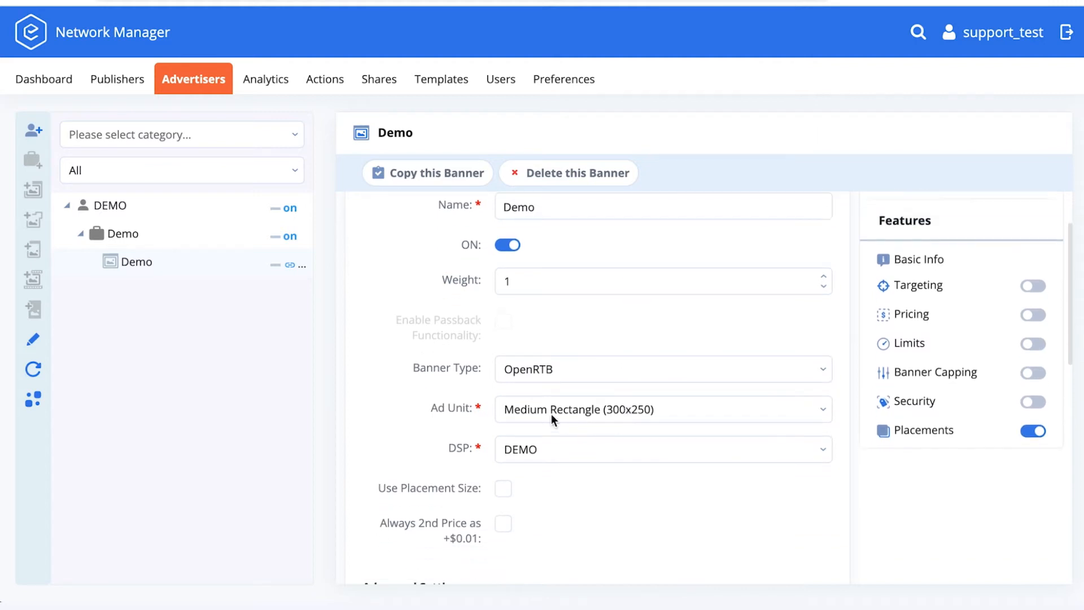
pyautogui.scroll(-3)
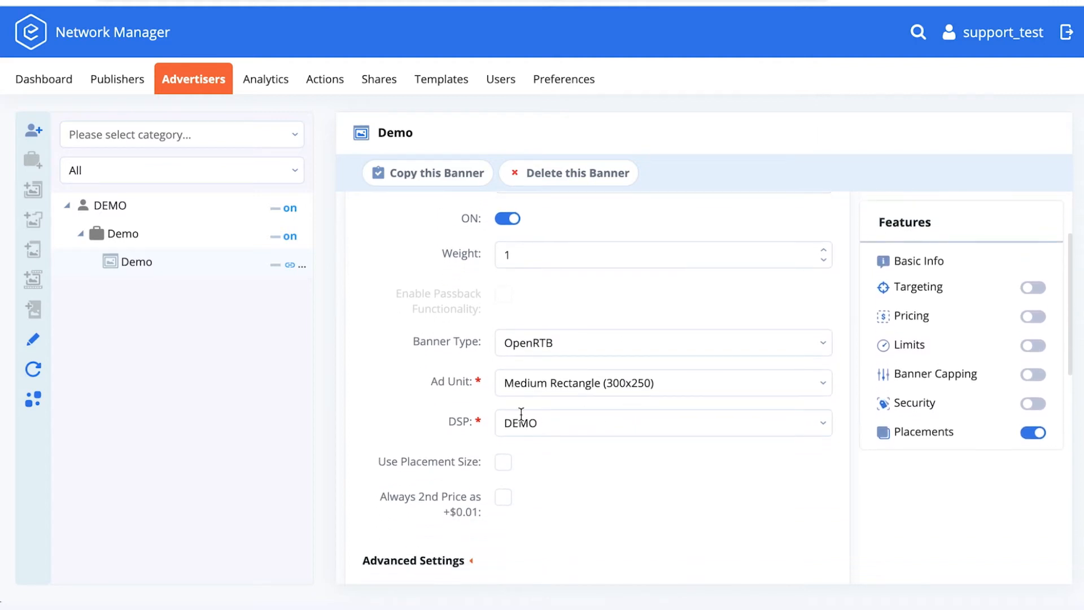
pyautogui.moveTo(523, 373)
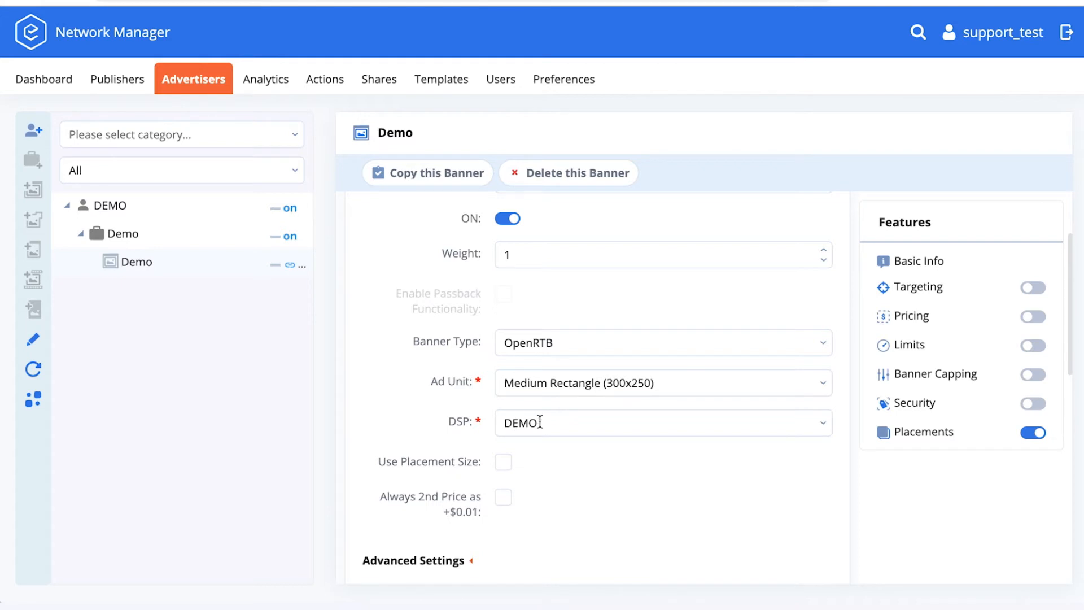
pyautogui.moveTo(562, 423)
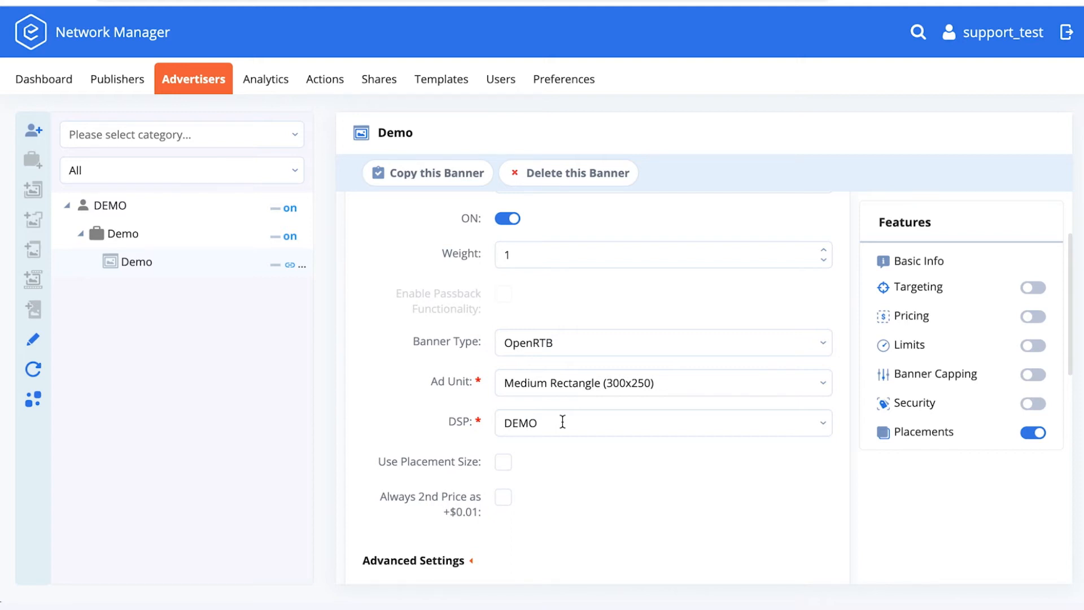
pyautogui.scroll(-3)
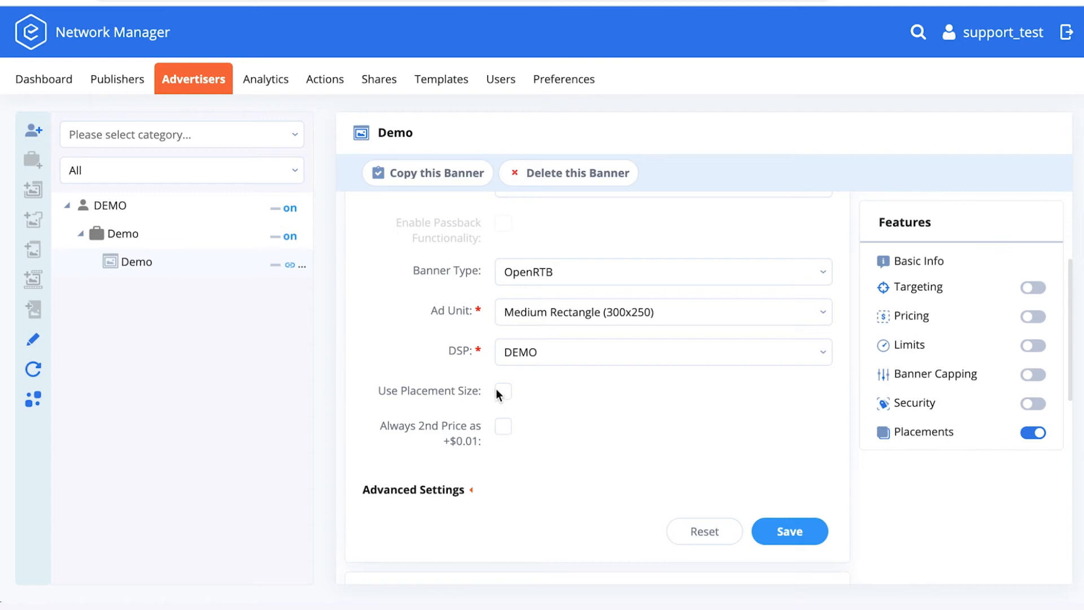
pyautogui.moveTo(510, 384)
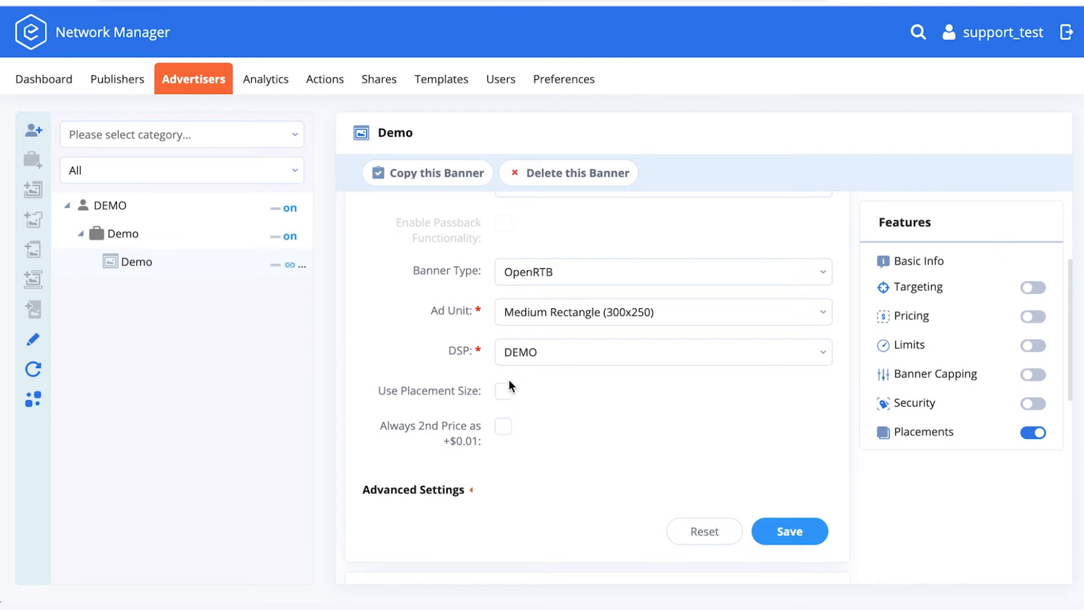
pyautogui.moveTo(530, 432)
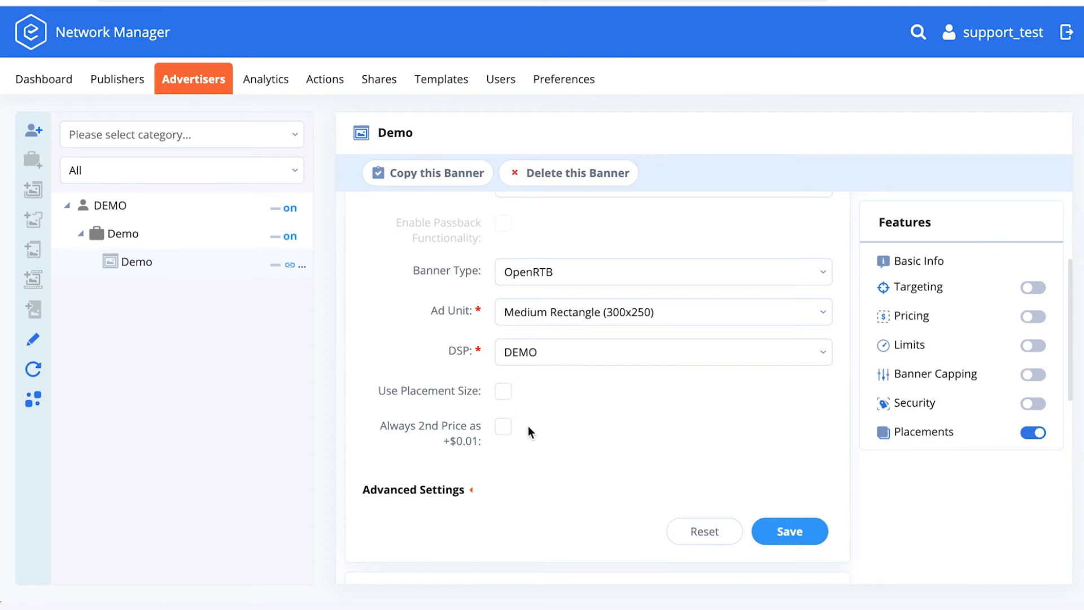
pyautogui.moveTo(467, 462)
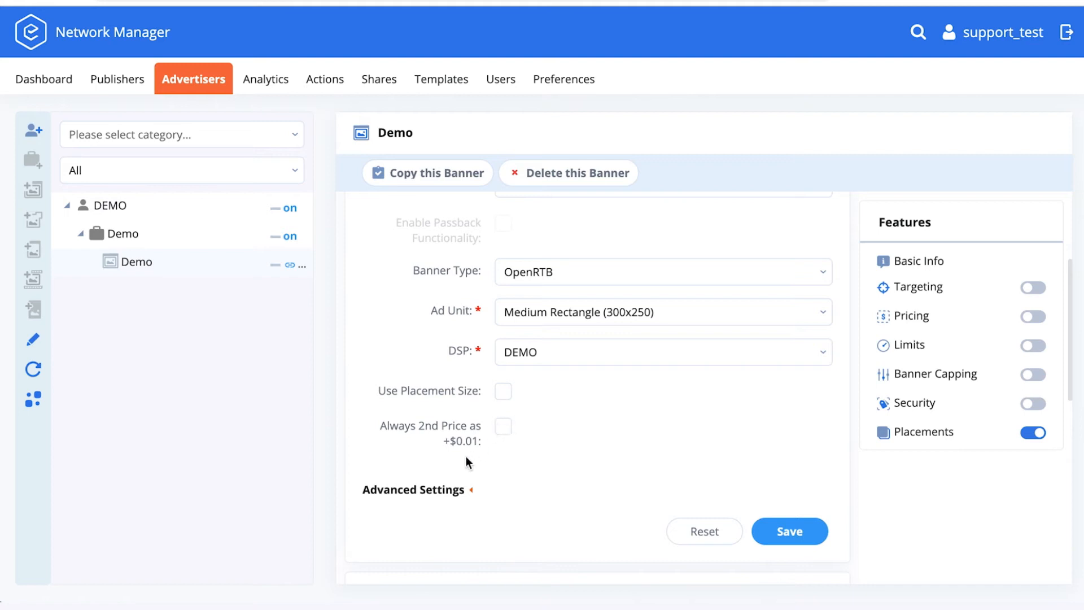
pyautogui.moveTo(624, 424)
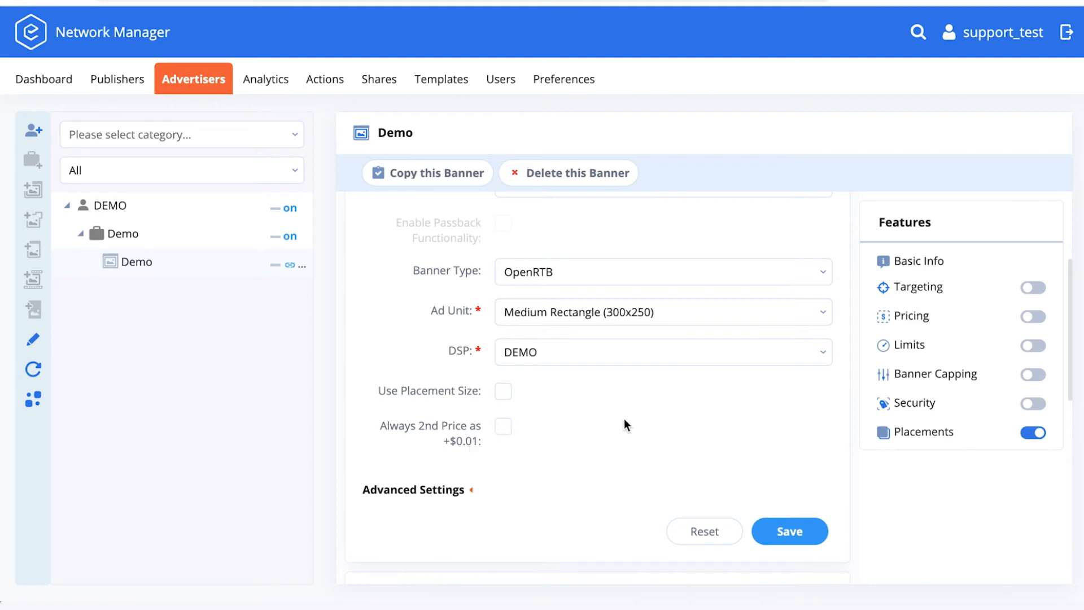
pyautogui.scroll(-3)
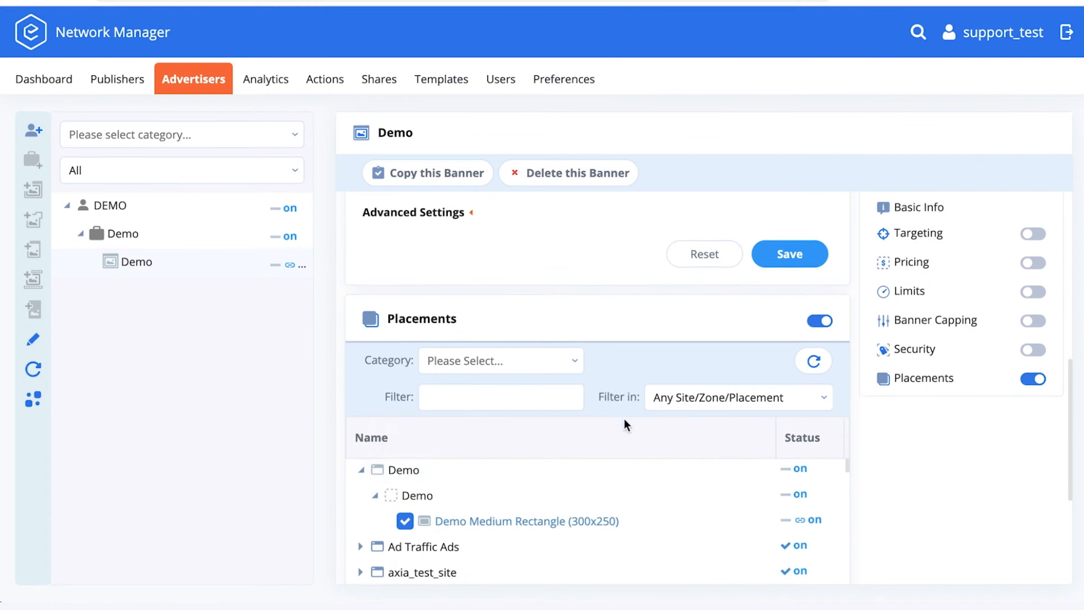
pyautogui.scroll(-3)
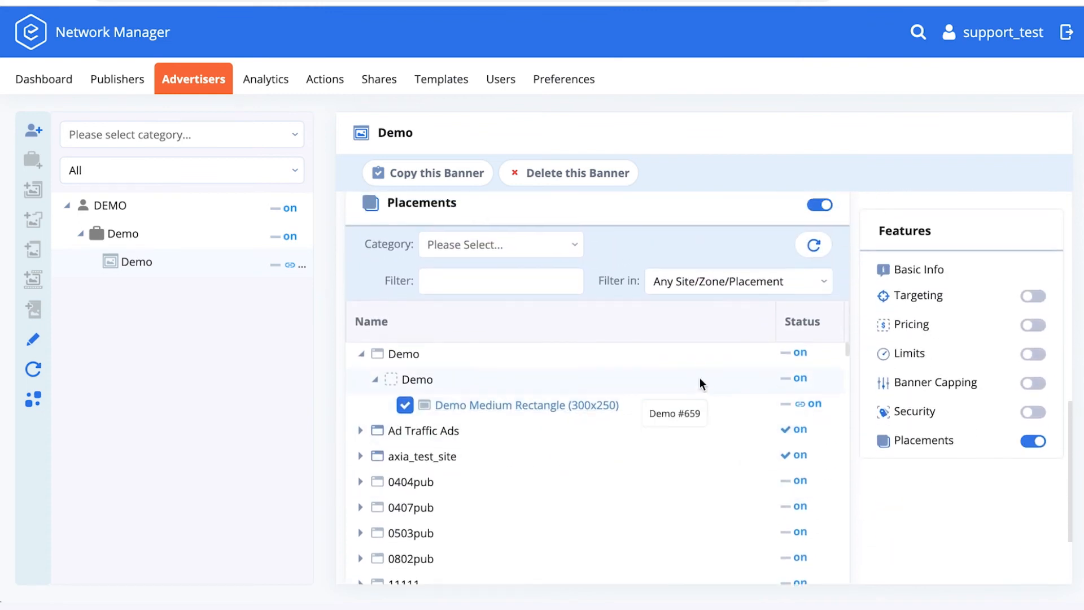
pyautogui.click(920, 261)
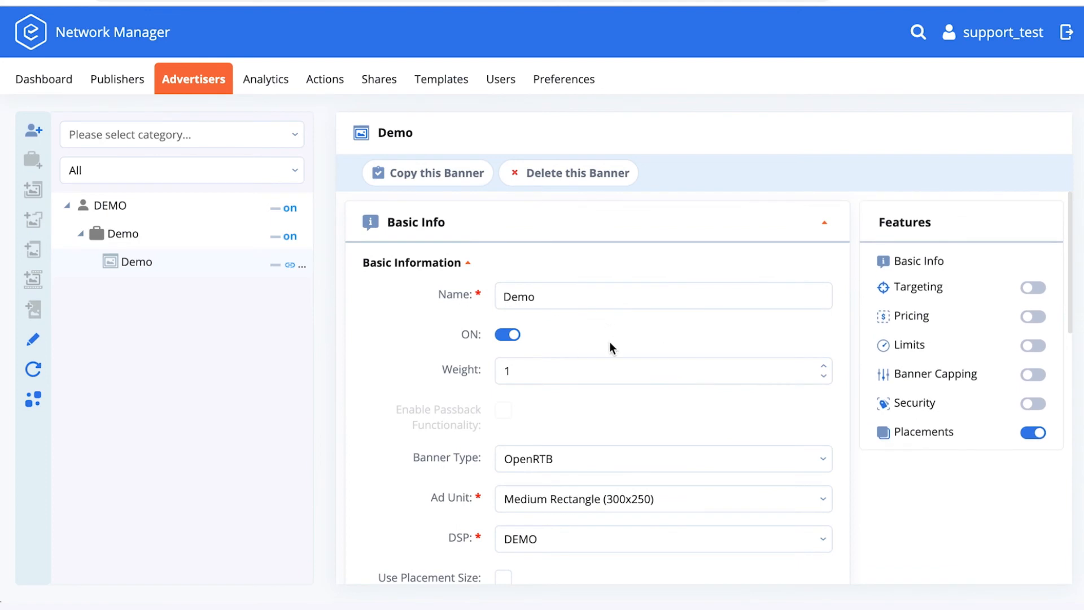
pyautogui.scroll(-3)
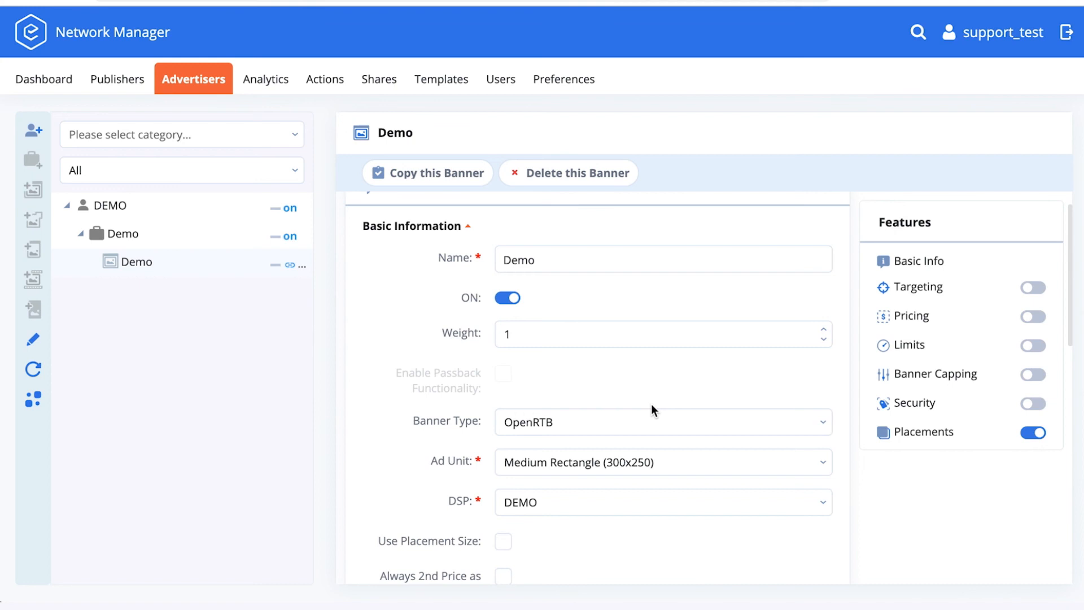
pyautogui.click(821, 501)
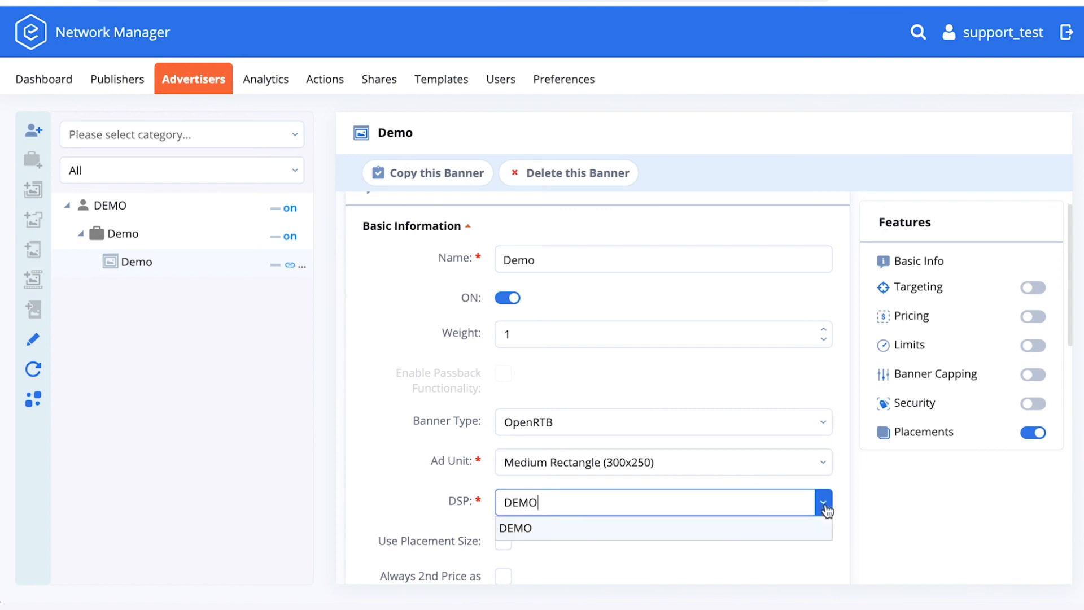